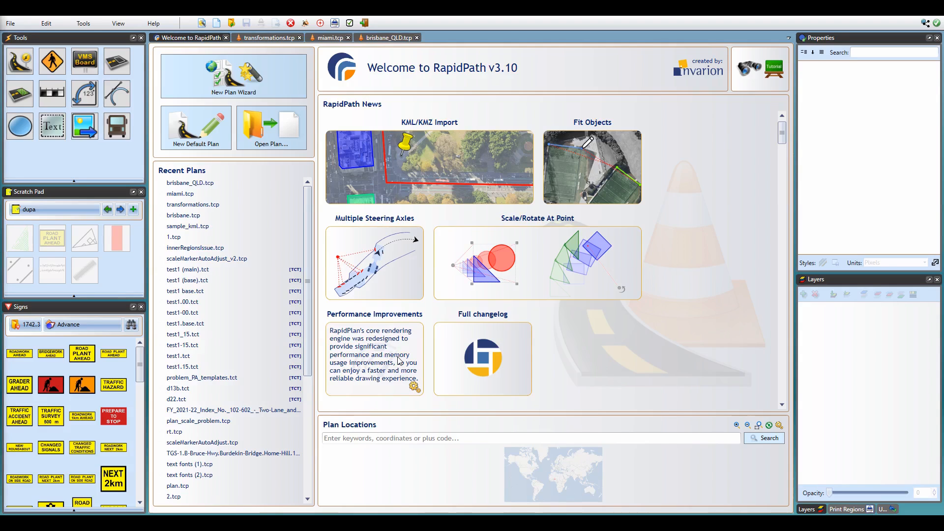
Scale the green triangle evenly about its centre point, then deselect it.
click(268, 37)
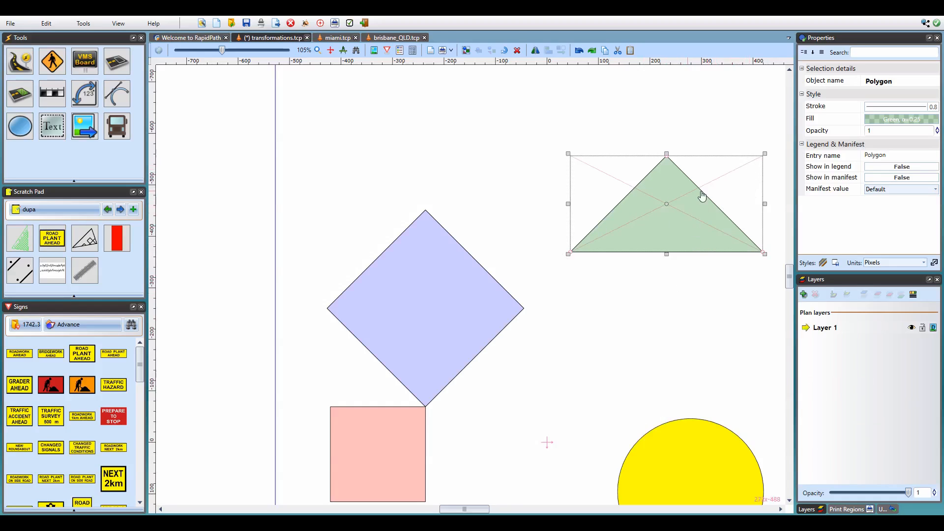
mouse_move(775, 150)
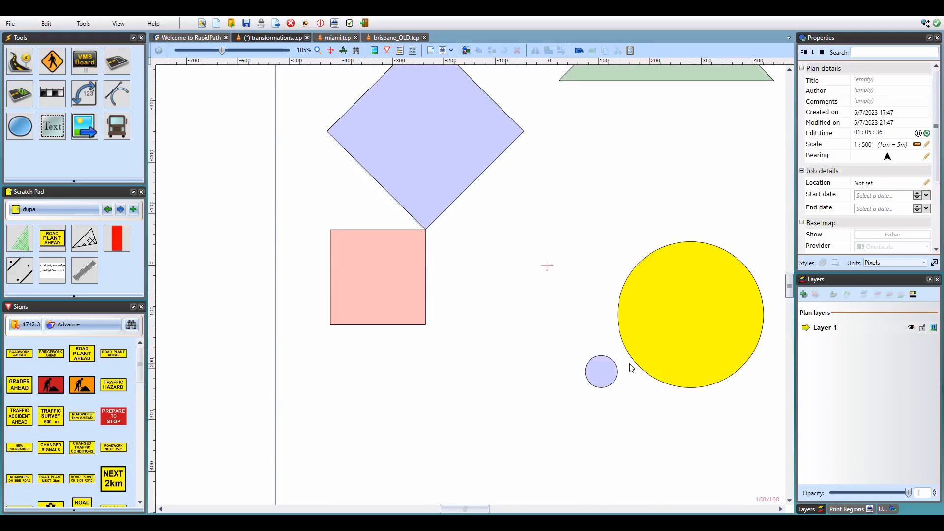
Choose Transform > Rotate > Select rotation point for the small blue circle.
right_click(599, 371)
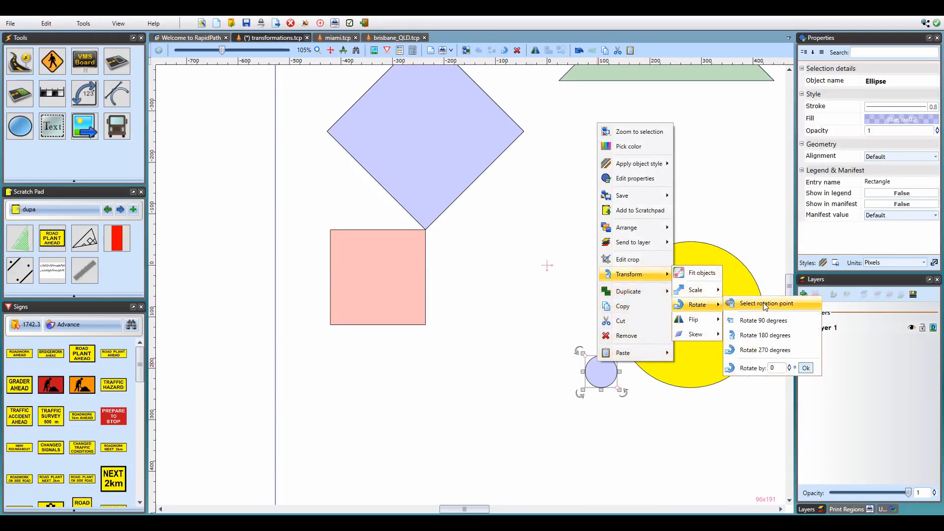
click(764, 303)
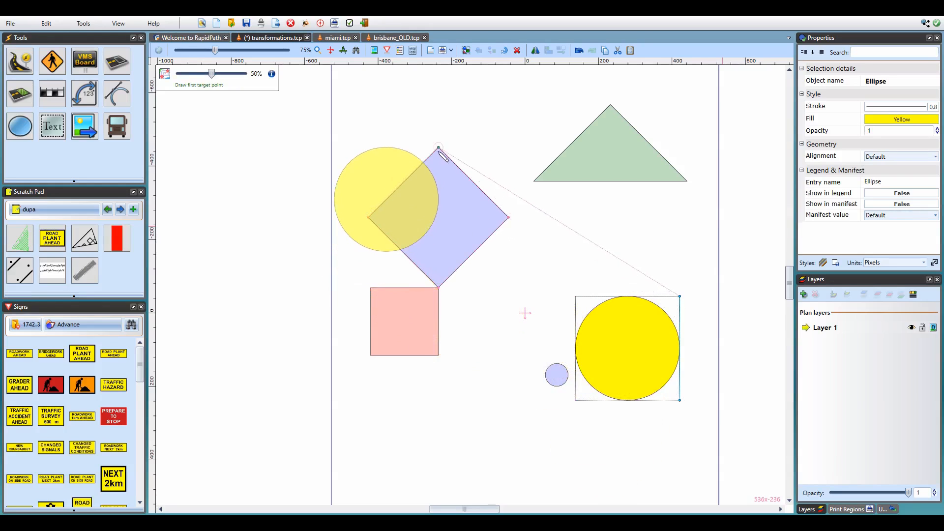
Set the yellow circle's source reference points and begin drawing the first target point.
click(439, 149)
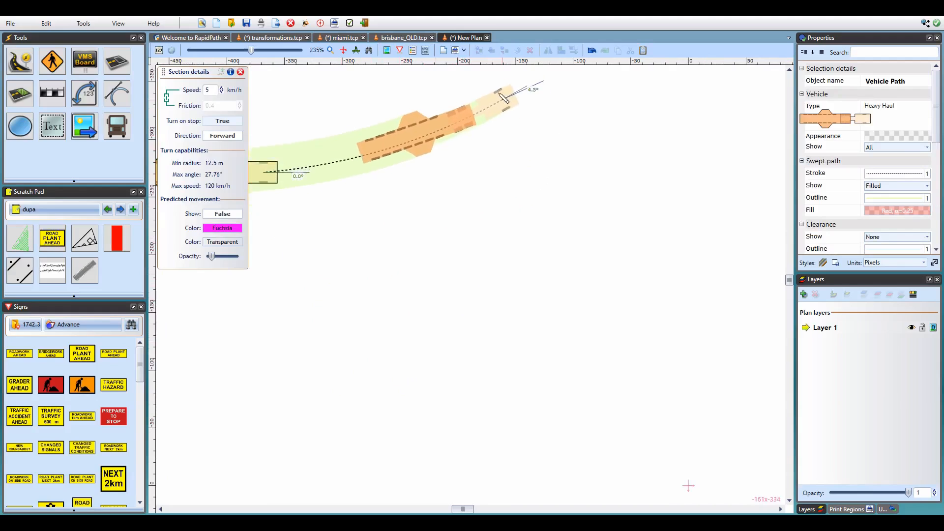
Draw a Heavy Haul multi-axle vehicle path with a filled swept path at 5 km/h.
click(190, 37)
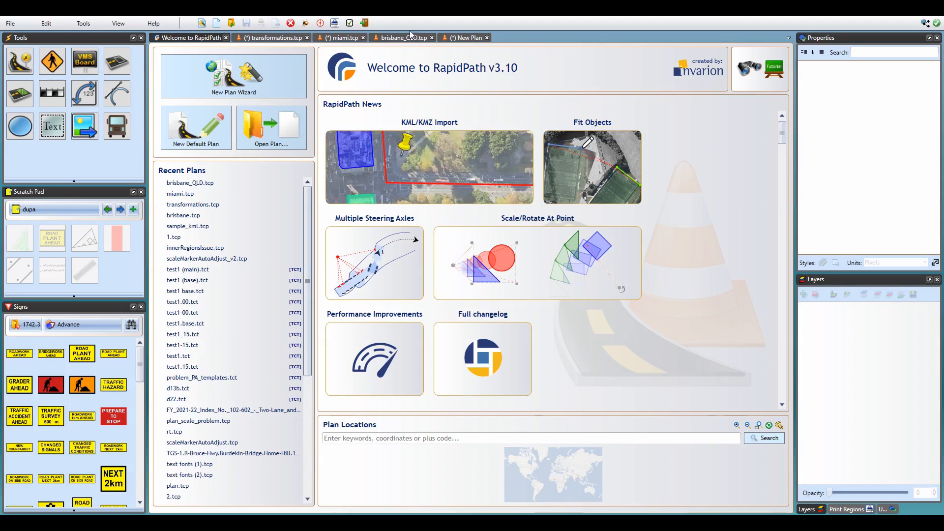